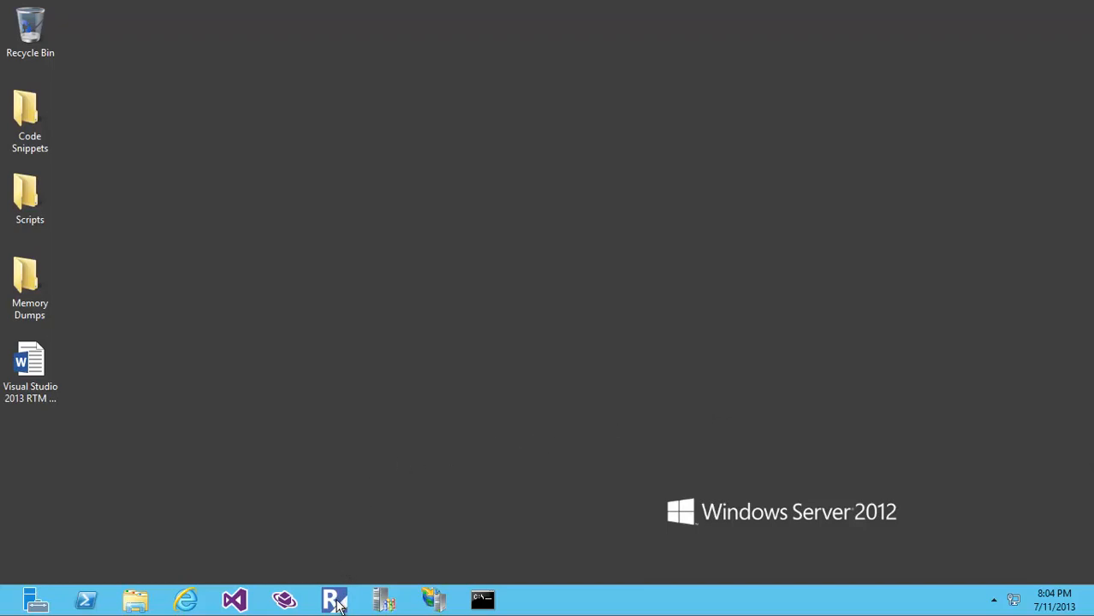
# Launch Release Management, go to Administration > Manage TFS and select FabrikamFiberCollection.
pyautogui.click(332, 599)
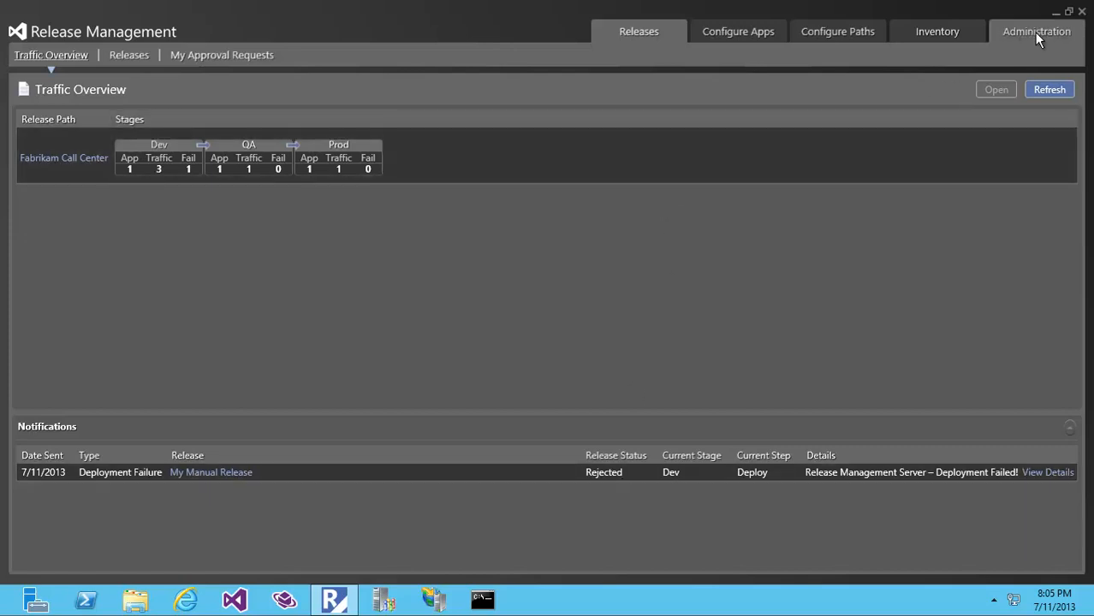
pyautogui.click(1023, 31)
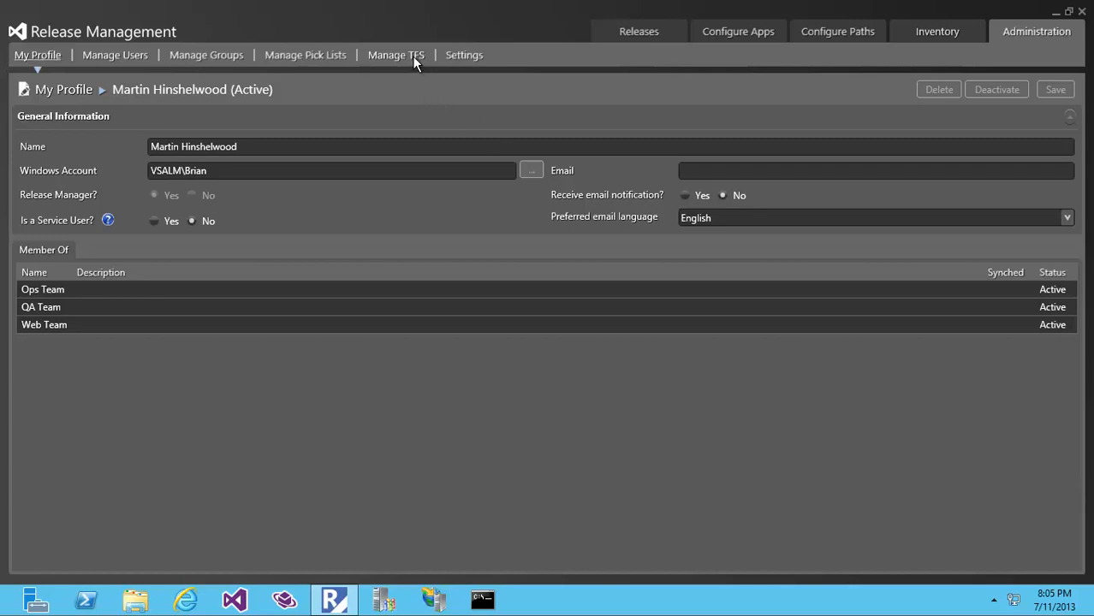
pyautogui.click(395, 55)
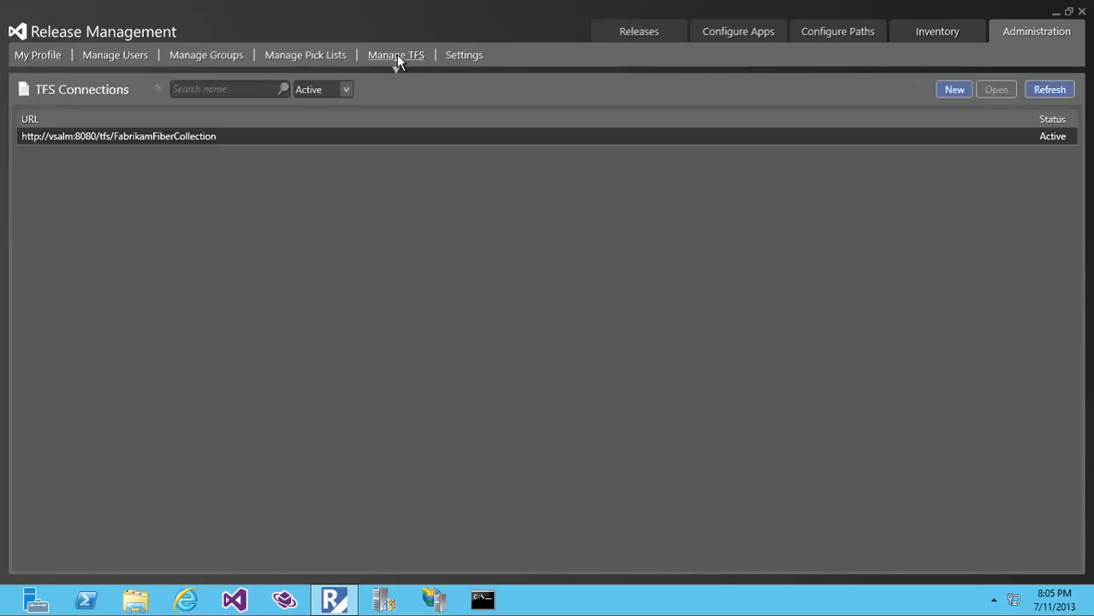
pyautogui.click(118, 137)
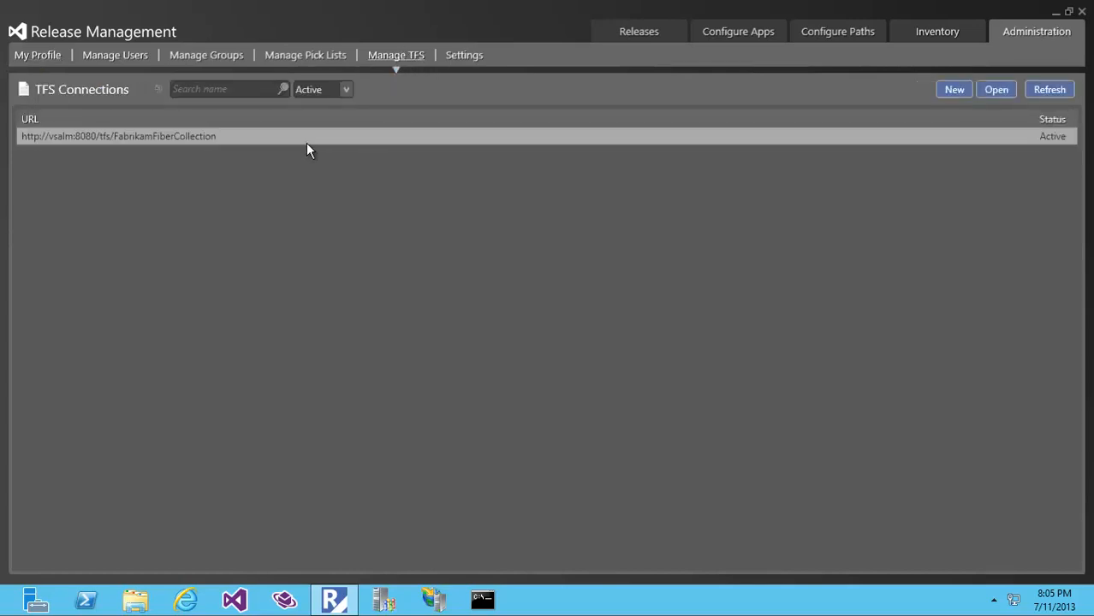
pyautogui.moveTo(348, 192)
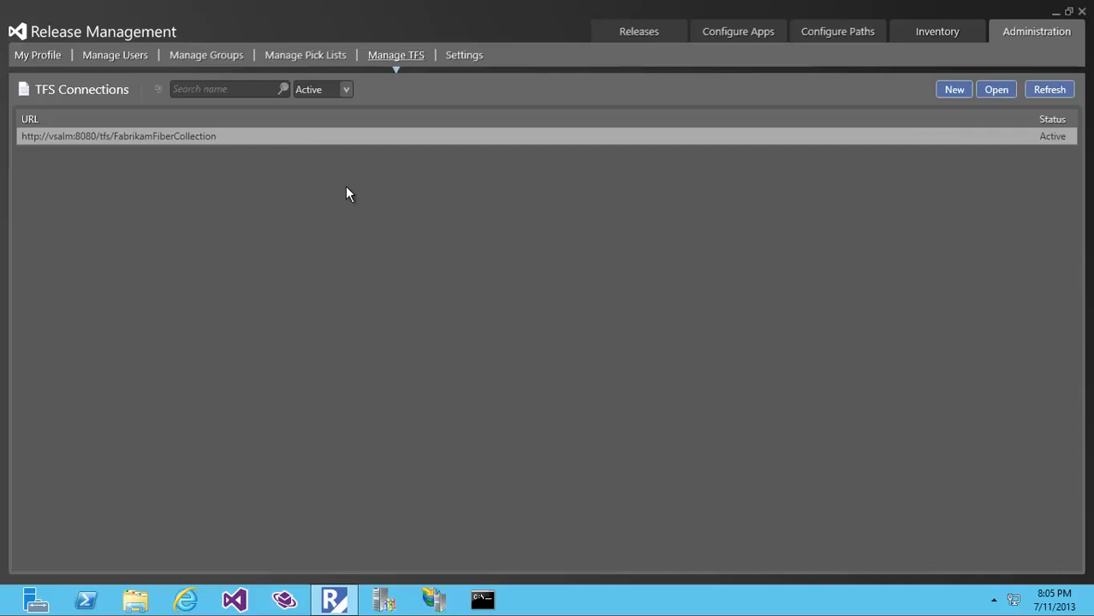
pyautogui.moveTo(574, 175)
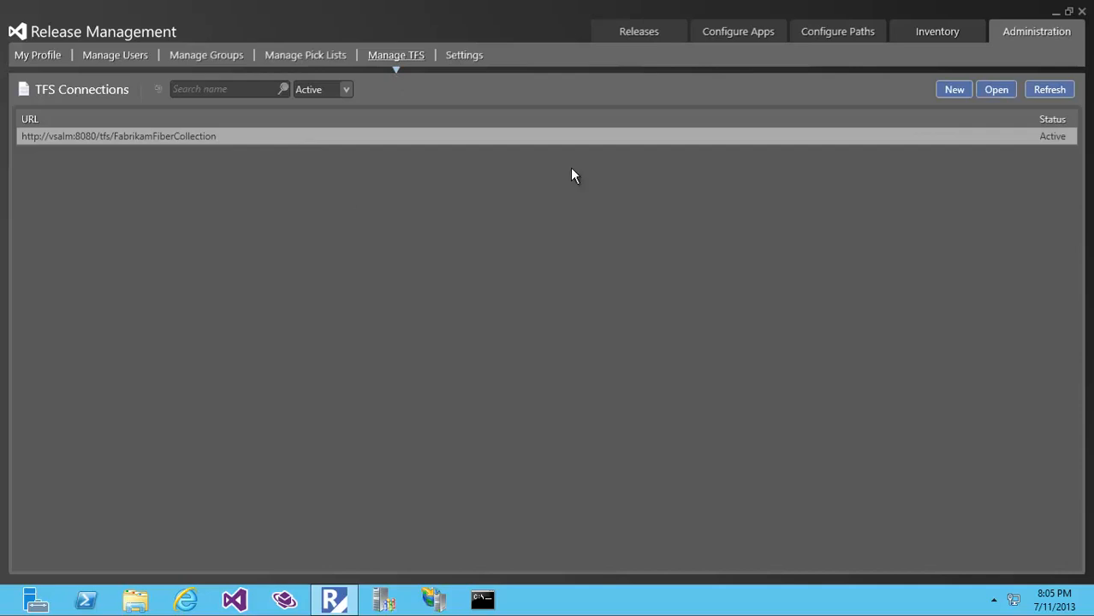
pyautogui.moveTo(955, 94)
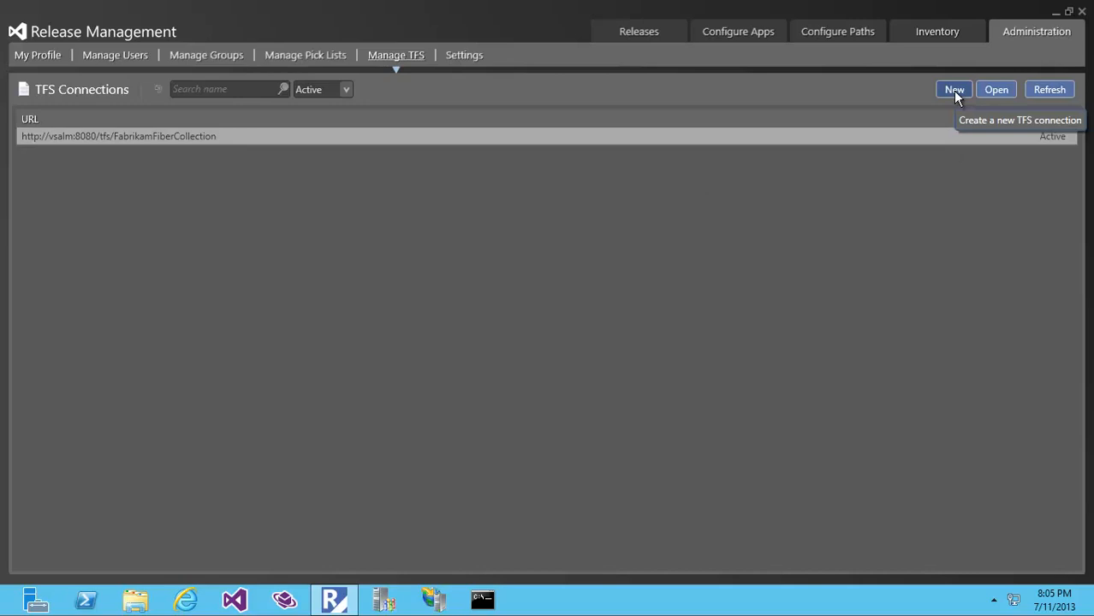
# Create a new TFS connection to server vsalm, collection TailspinToysCollection.
pyautogui.click(956, 89)
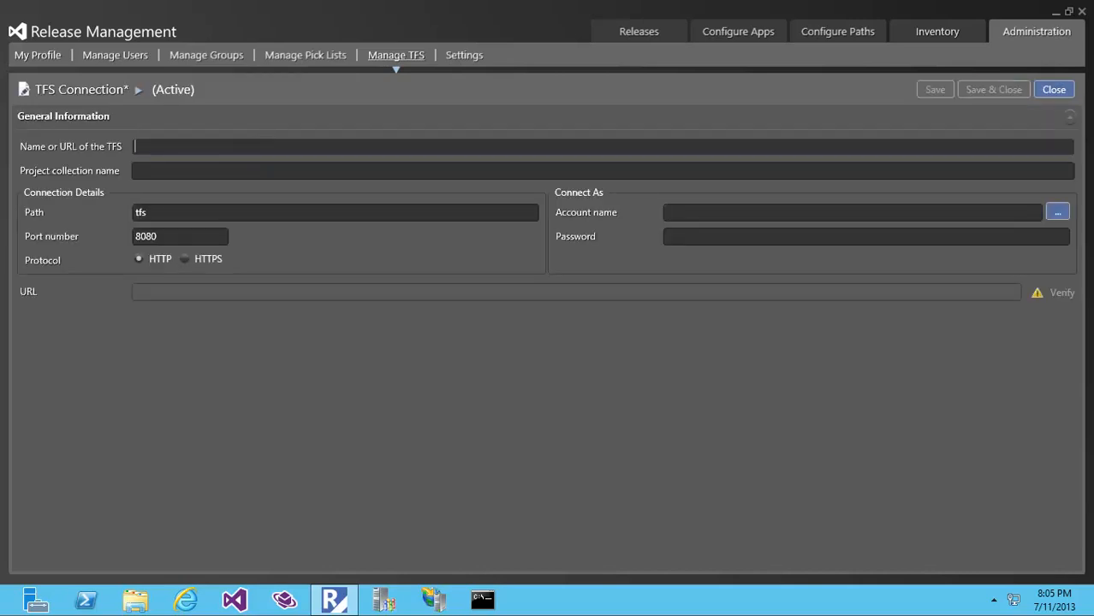
pyautogui.write('vsalm')
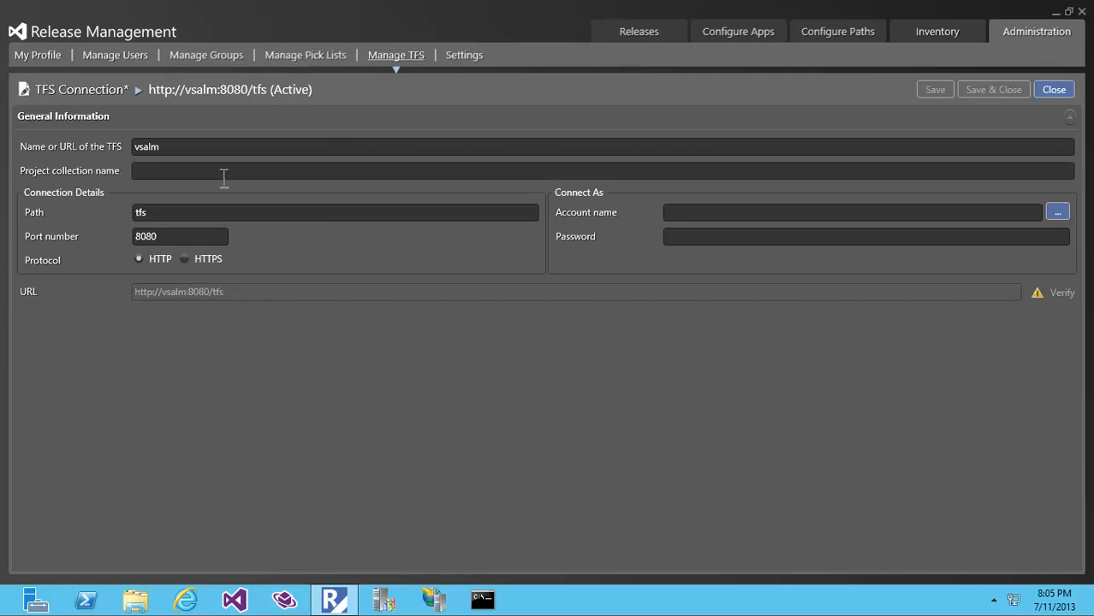
pyautogui.write('T')
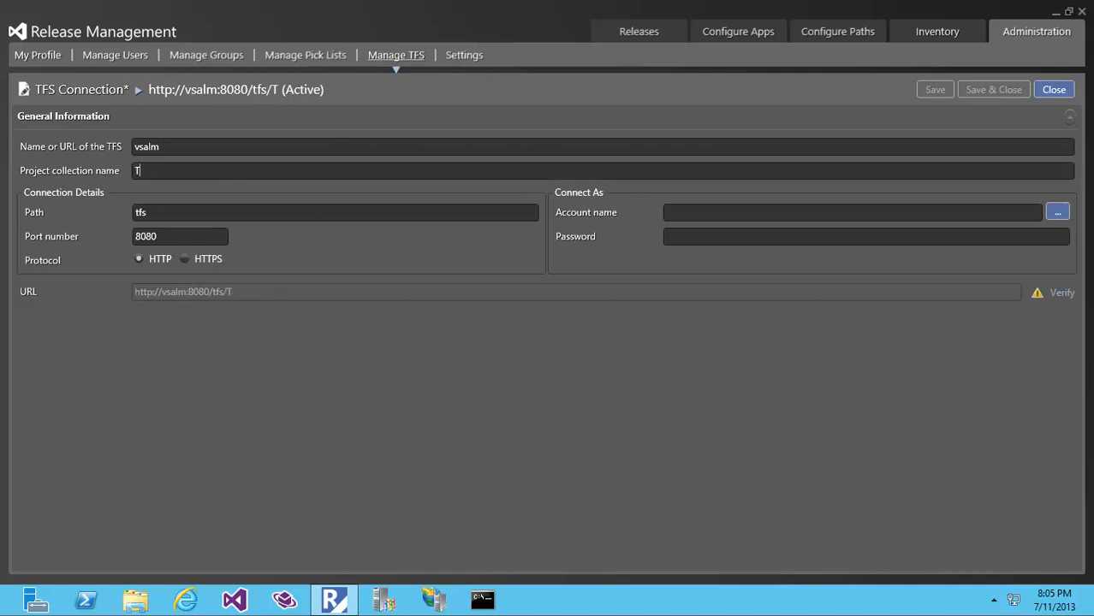
pyautogui.write('ailspinToysC')
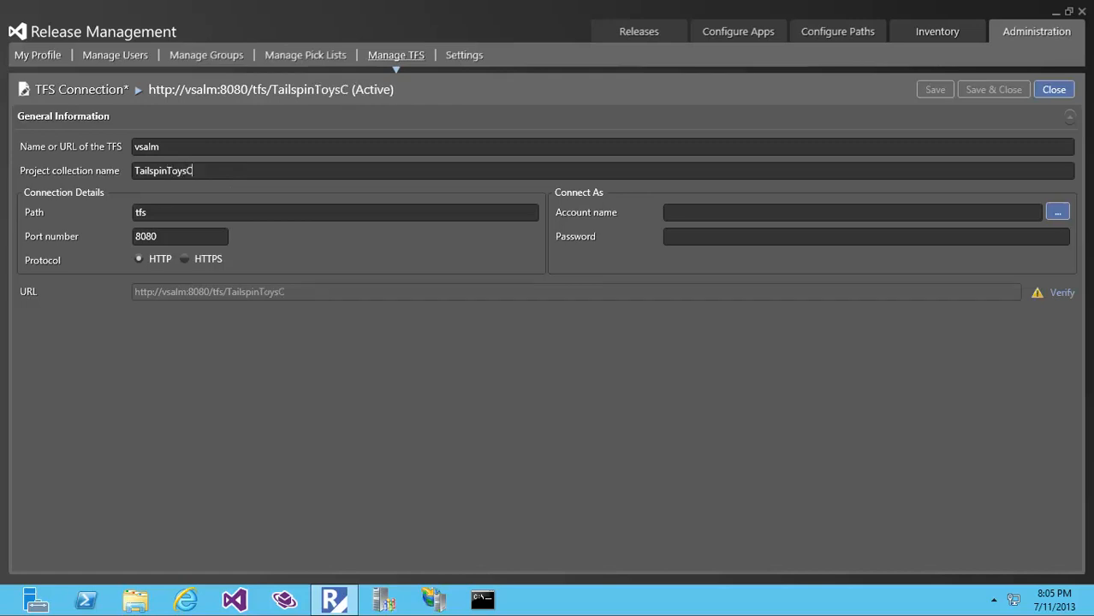
pyautogui.write('ollection')
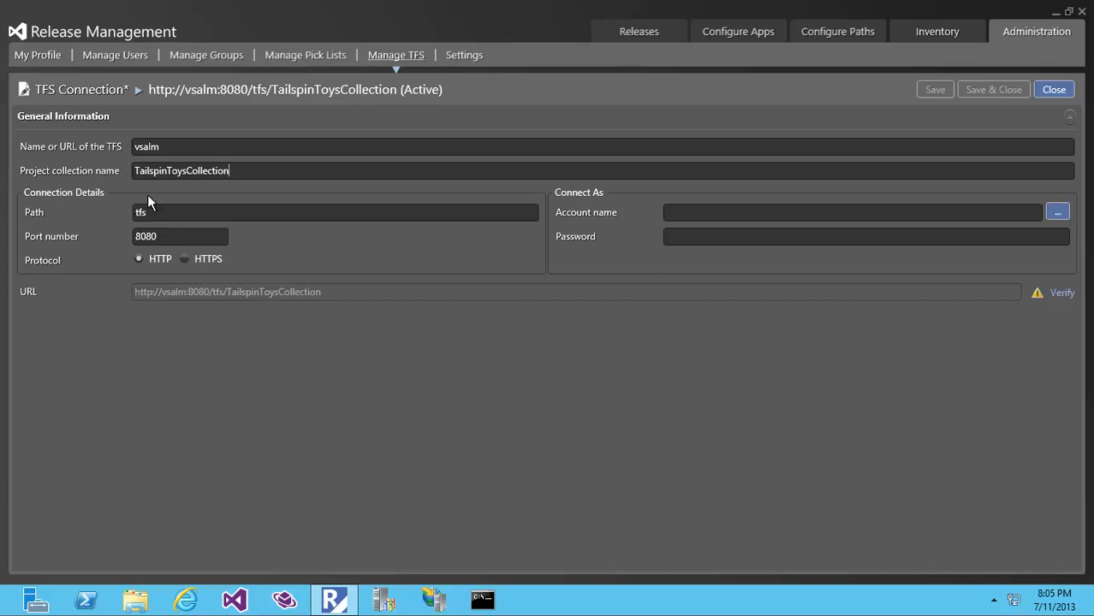
pyautogui.moveTo(301, 287)
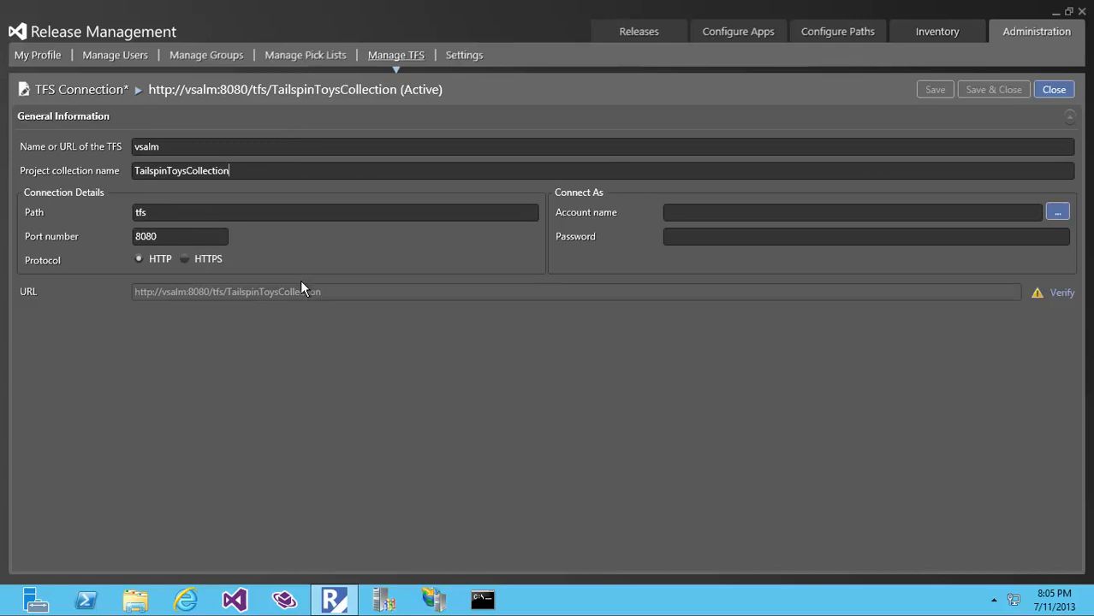
pyautogui.moveTo(312, 284)
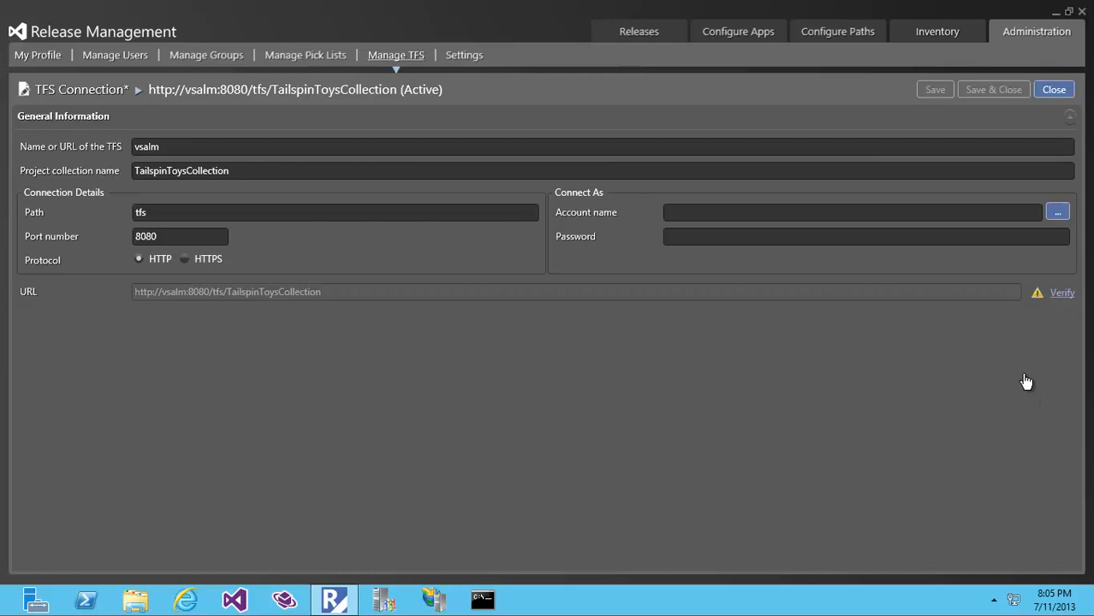
# Verify the connection and dismiss the invalid service account credentials error.
pyautogui.click(1061, 291)
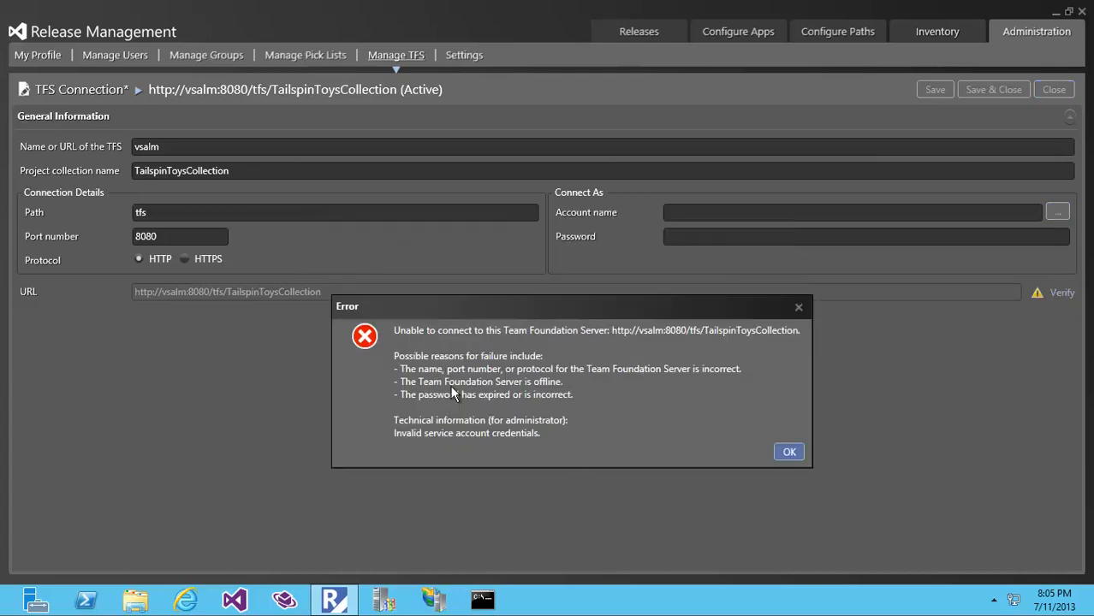
pyautogui.moveTo(455, 352)
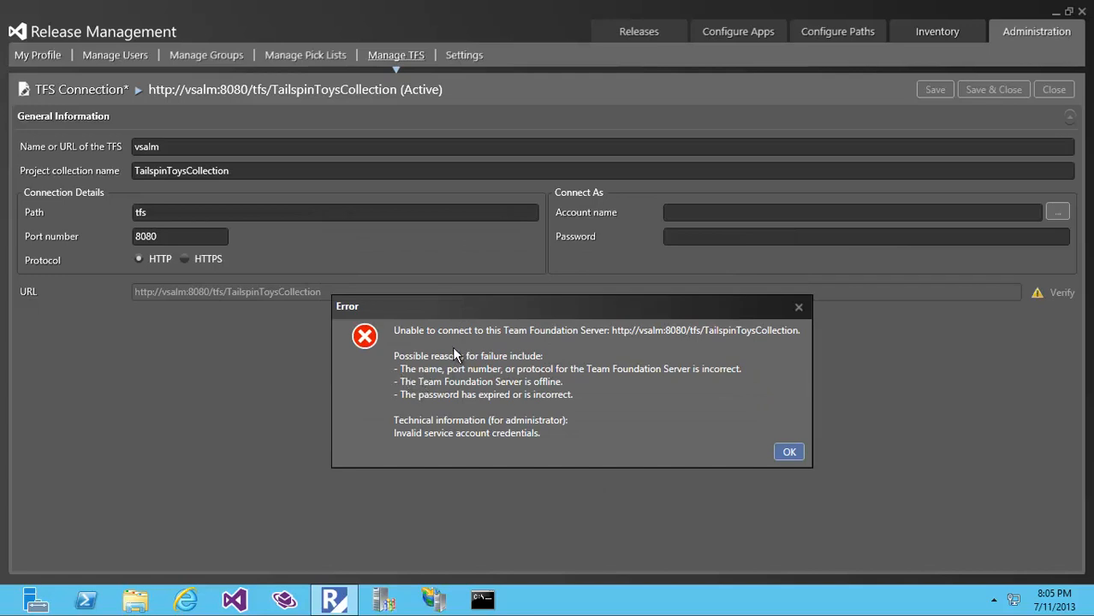
pyautogui.moveTo(551, 455)
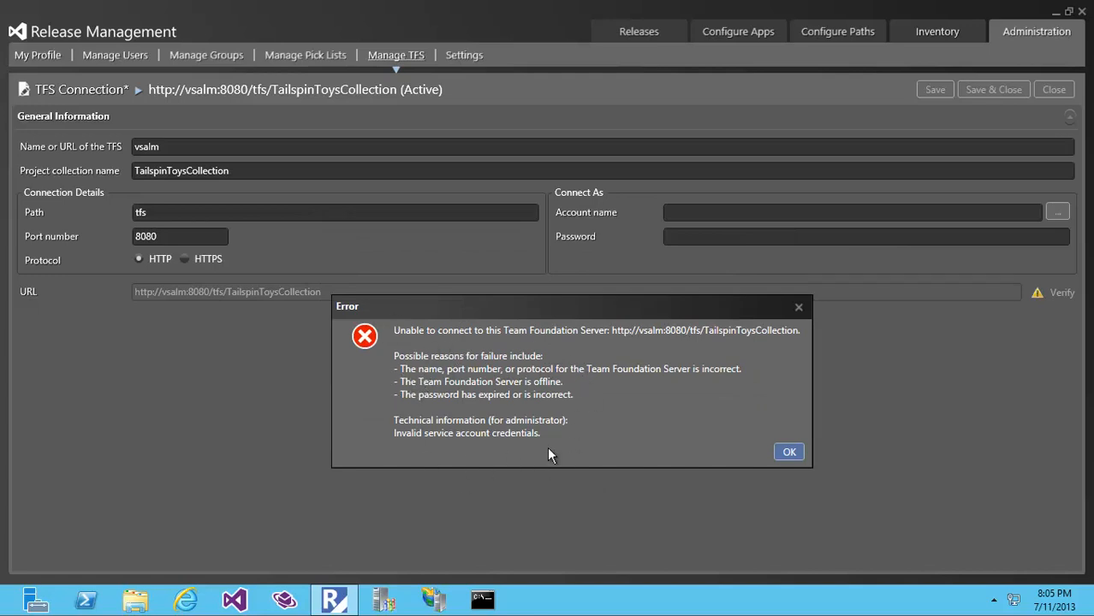
pyautogui.moveTo(613, 378)
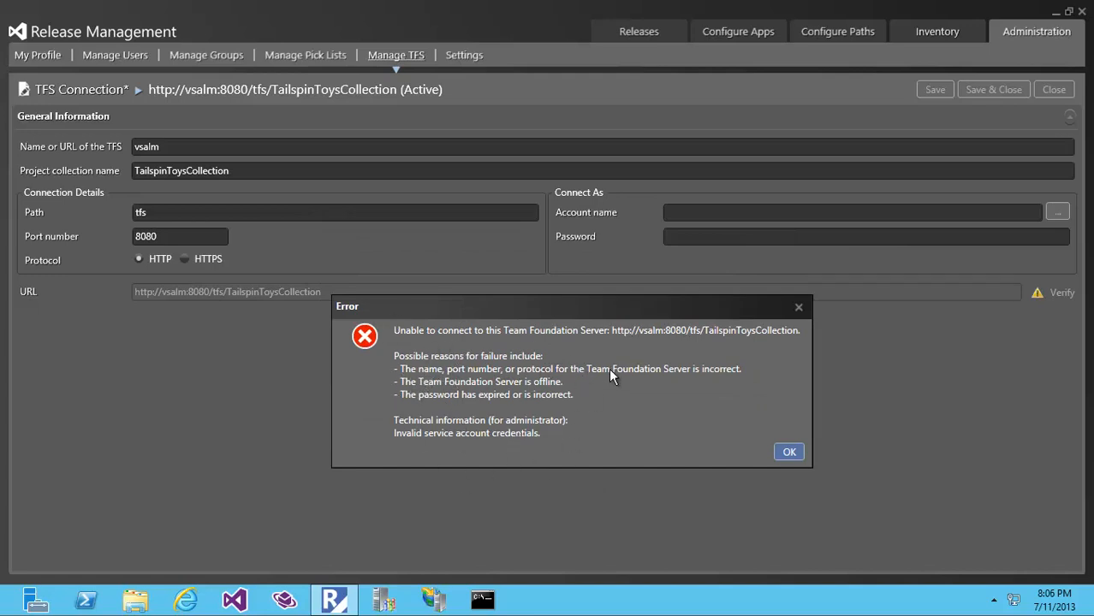
pyautogui.moveTo(541, 383)
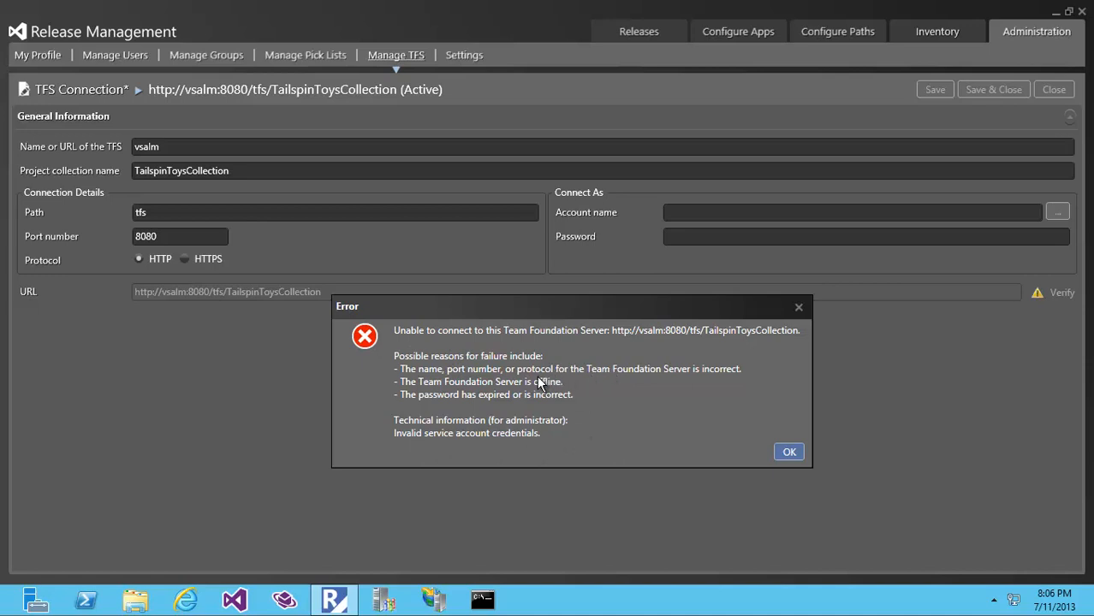
pyautogui.moveTo(412, 383)
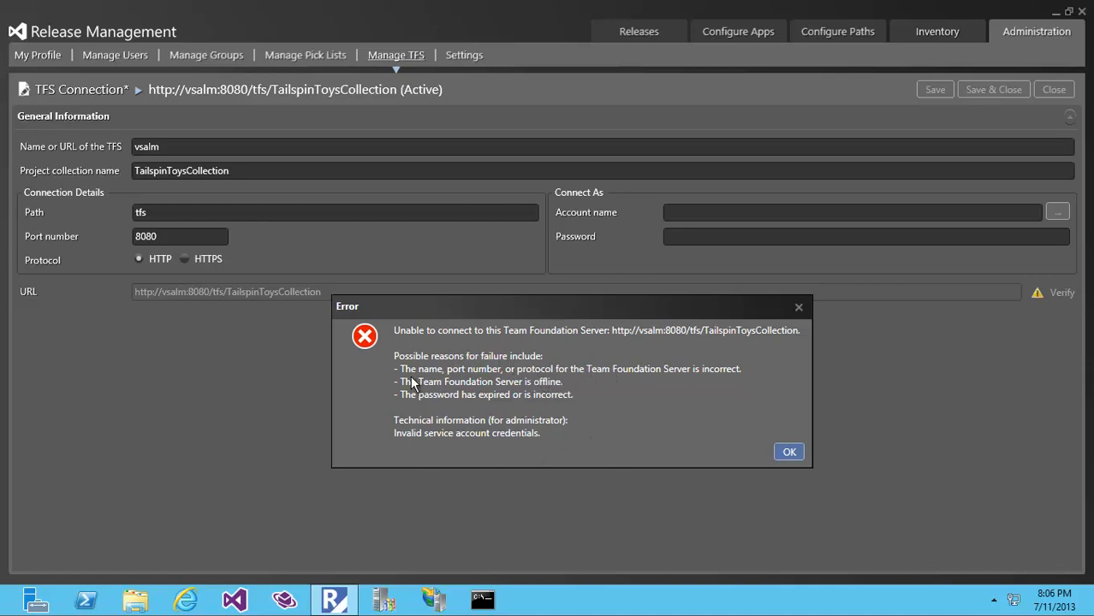
pyautogui.moveTo(860, 209)
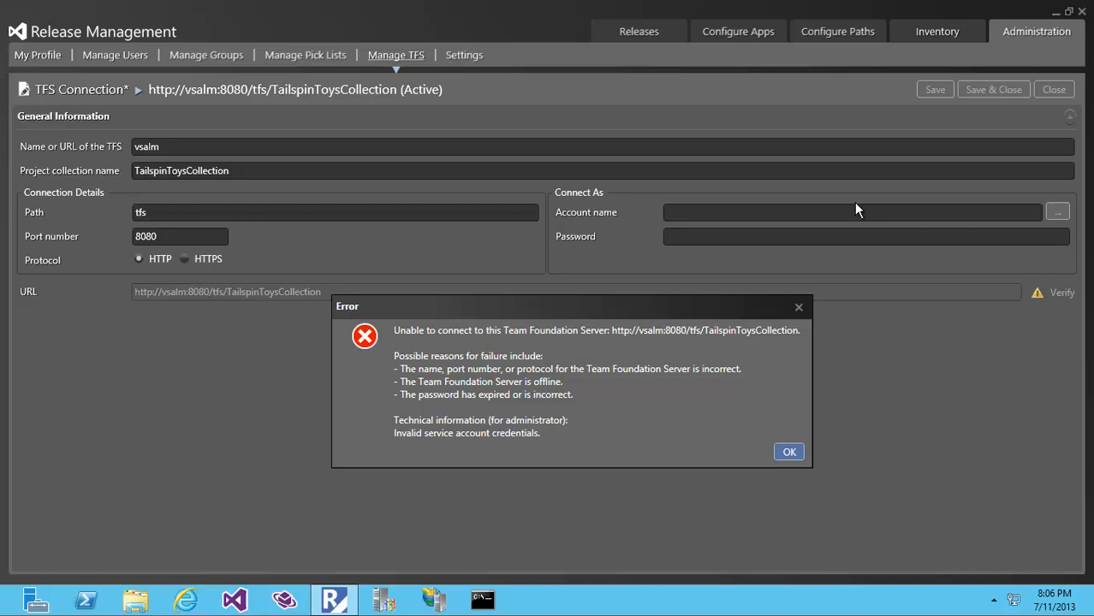
pyautogui.moveTo(649, 219)
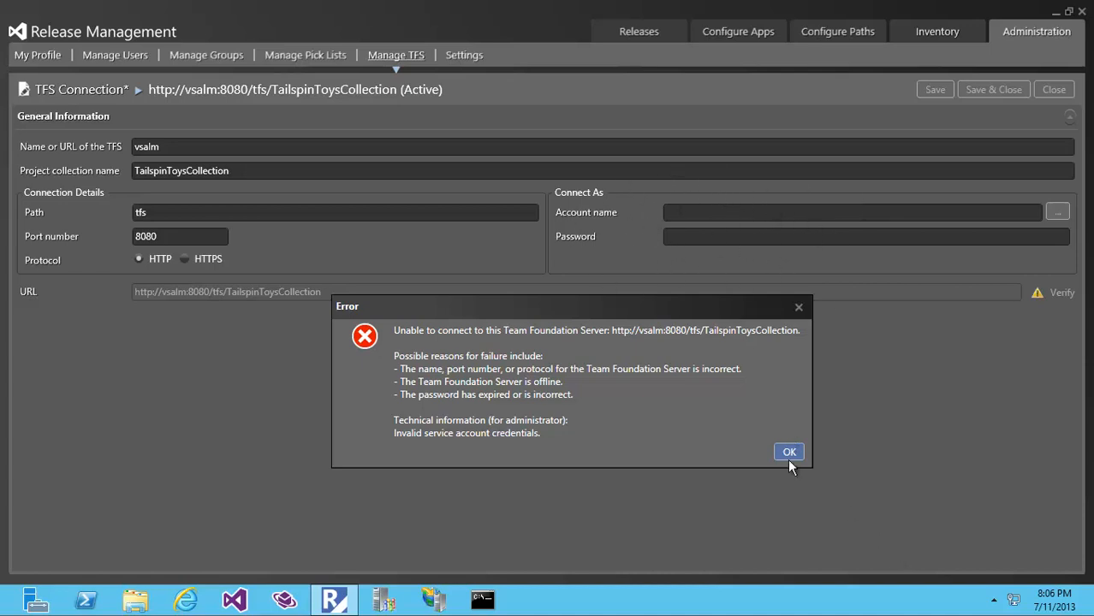
pyautogui.click(787, 452)
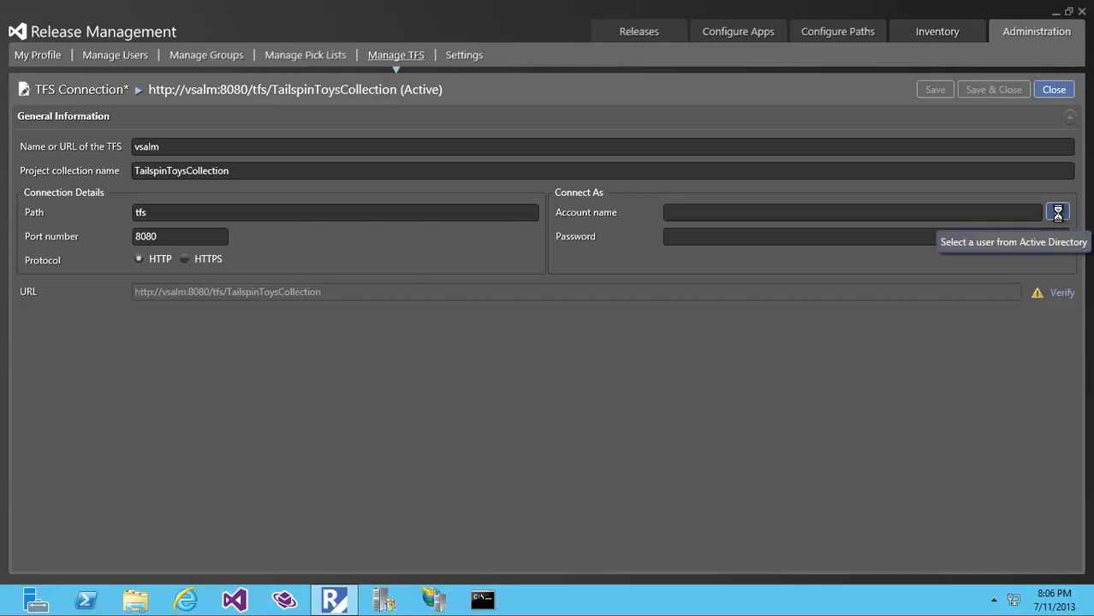
# Set the account to VSALM\Administrator via Check Names and enter its password.
pyautogui.click(1056, 212)
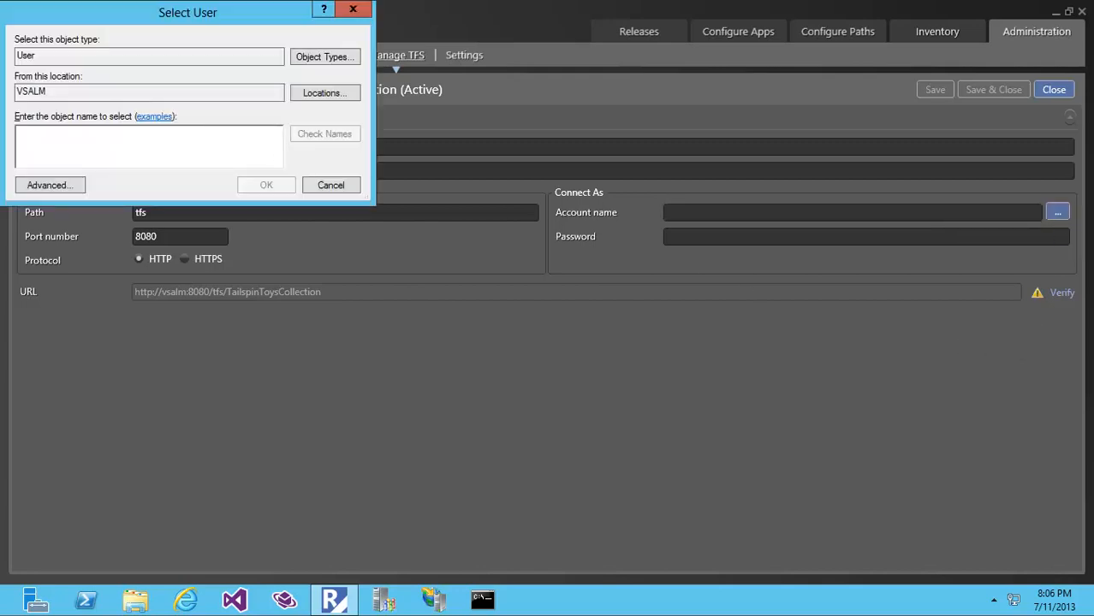
pyautogui.write('administrator')
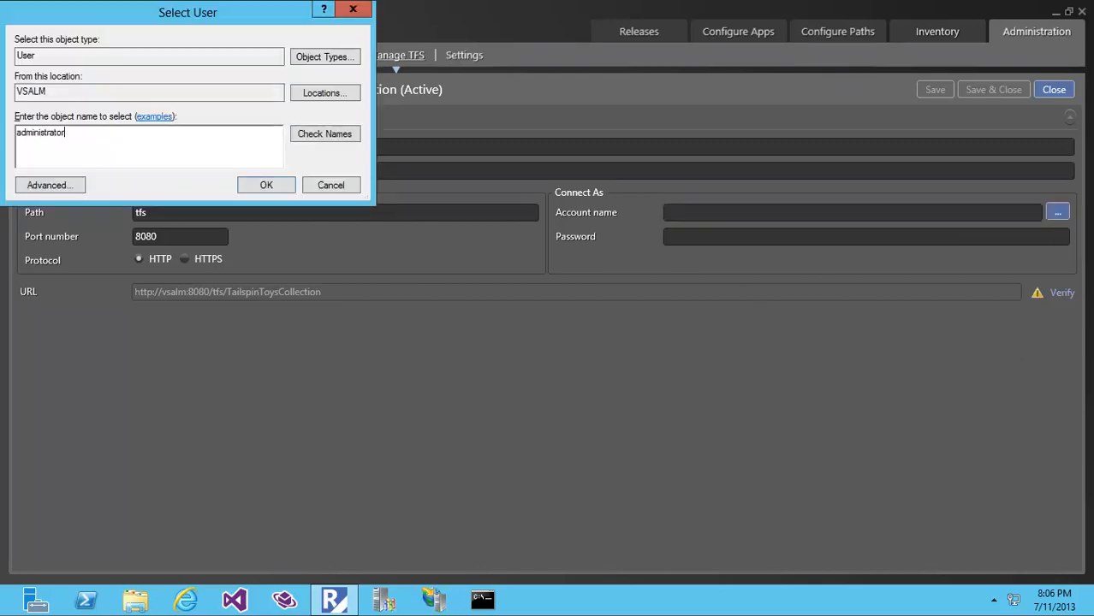
pyautogui.click(325, 133)
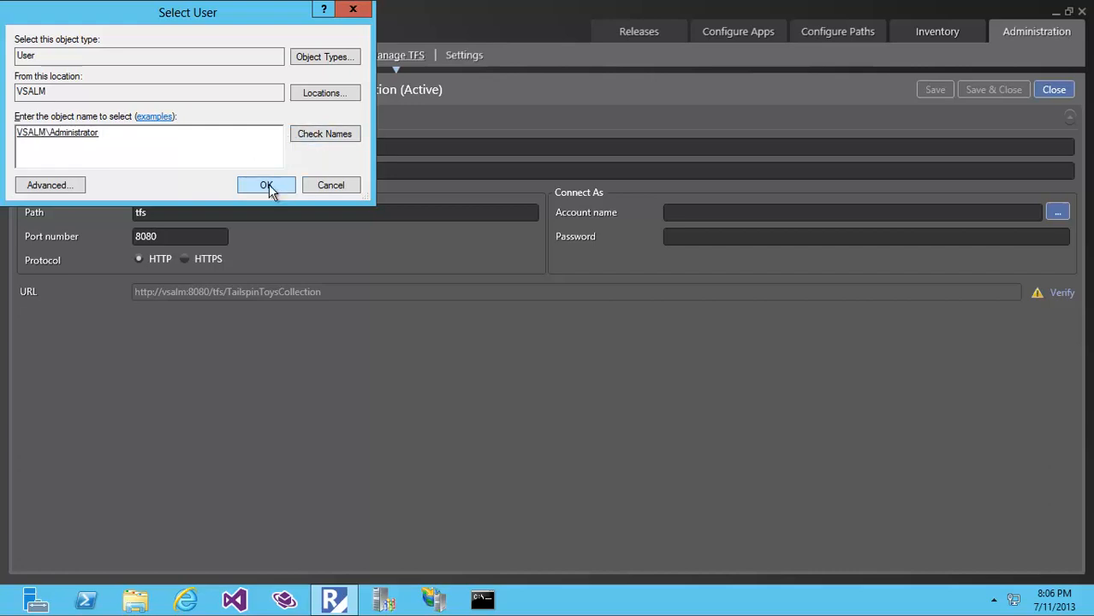
pyautogui.click(267, 185)
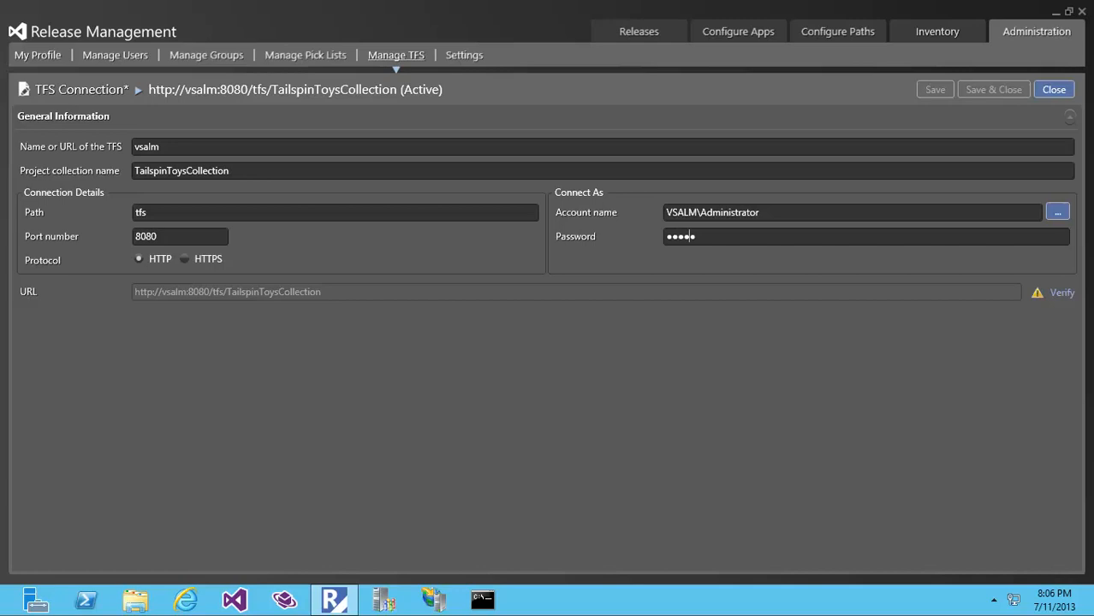
pyautogui.write('••••')
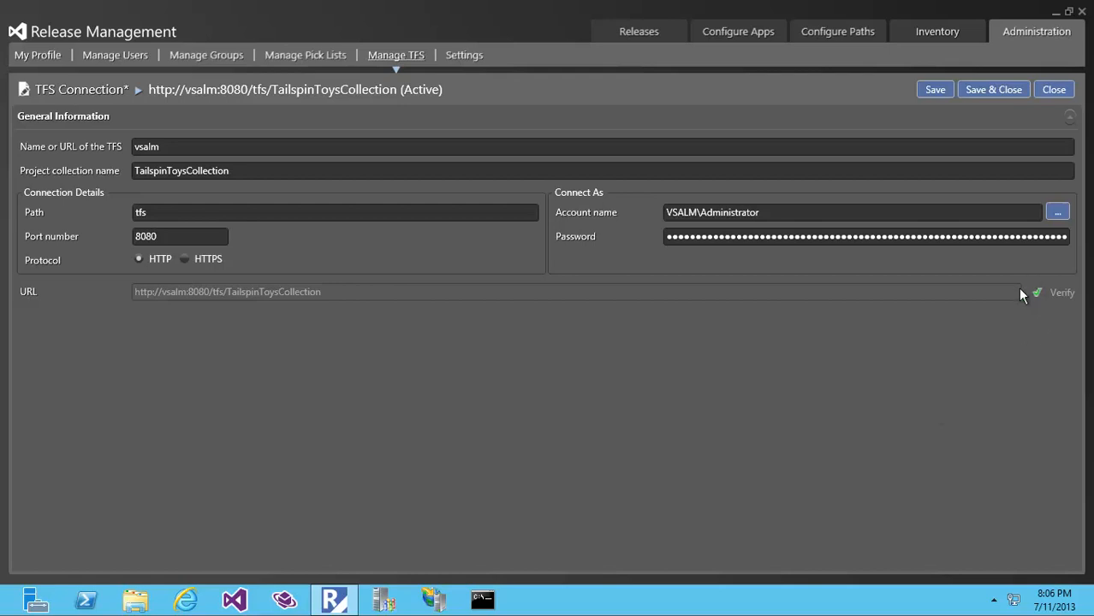
pyautogui.moveTo(423, 362)
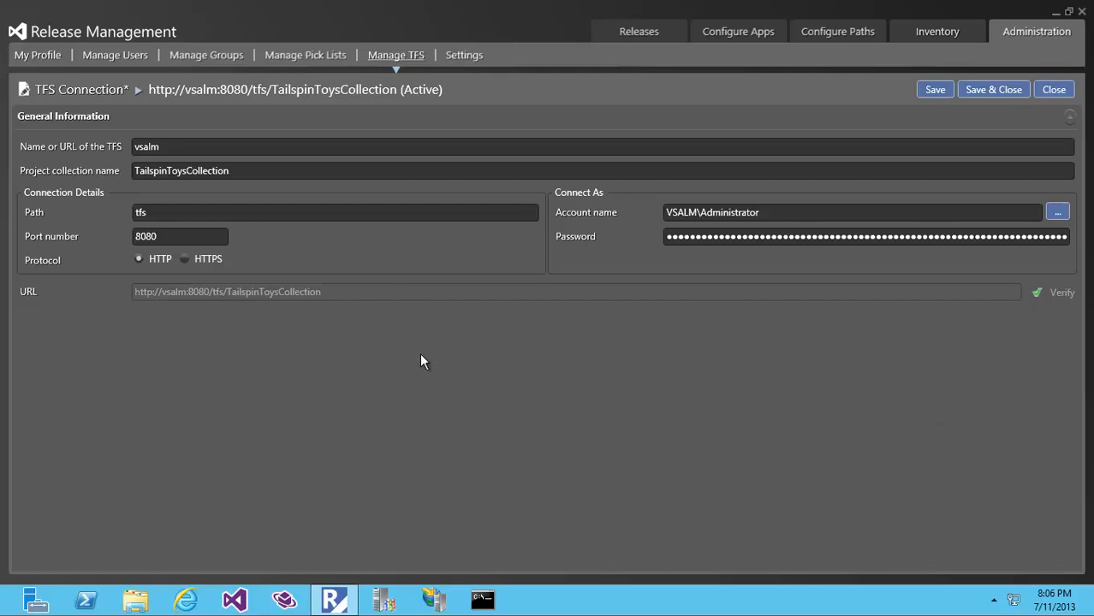
pyautogui.doubleClick(181, 171)
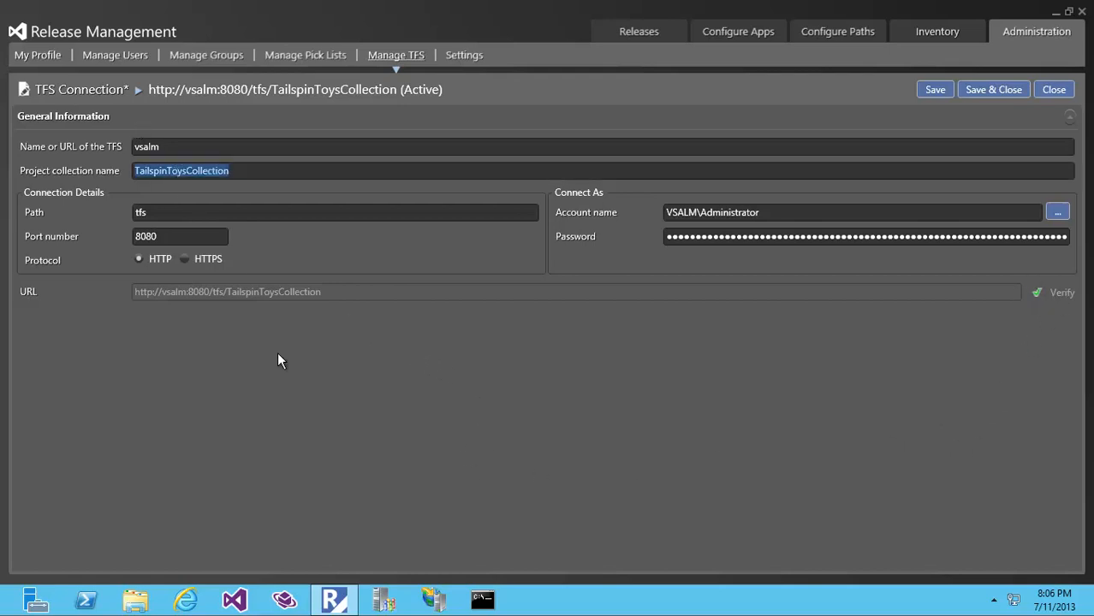
pyautogui.moveTo(247, 340)
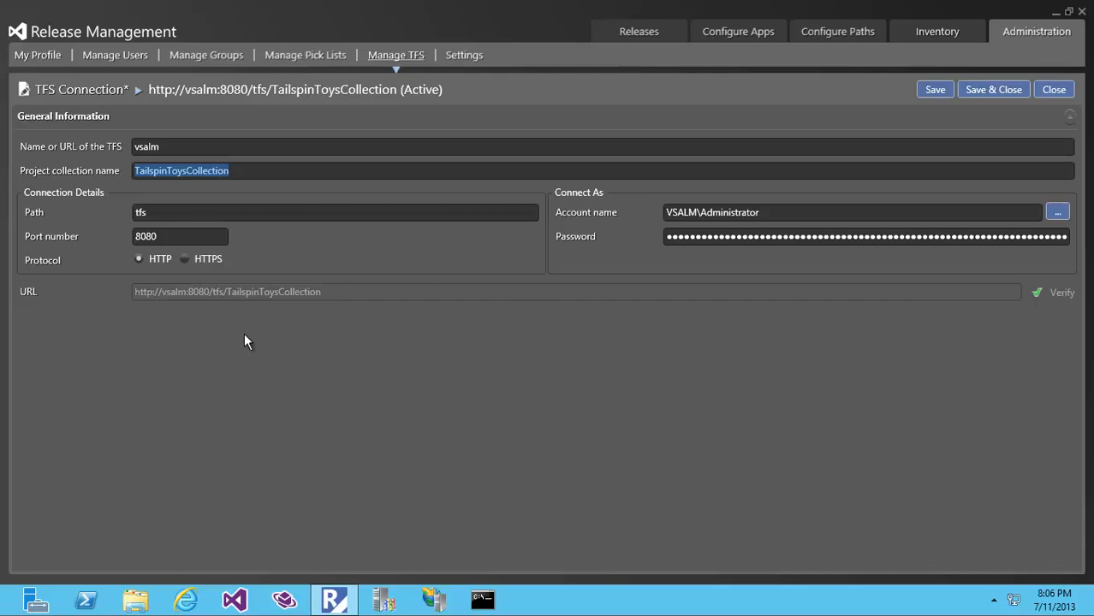
pyautogui.moveTo(414, 445)
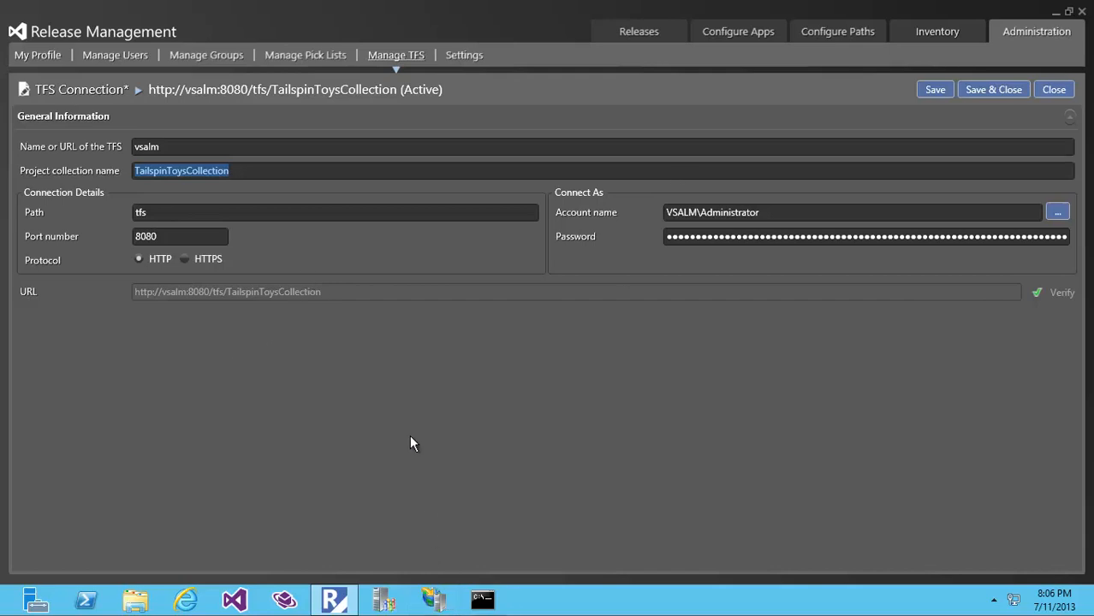
pyautogui.click(320, 291)
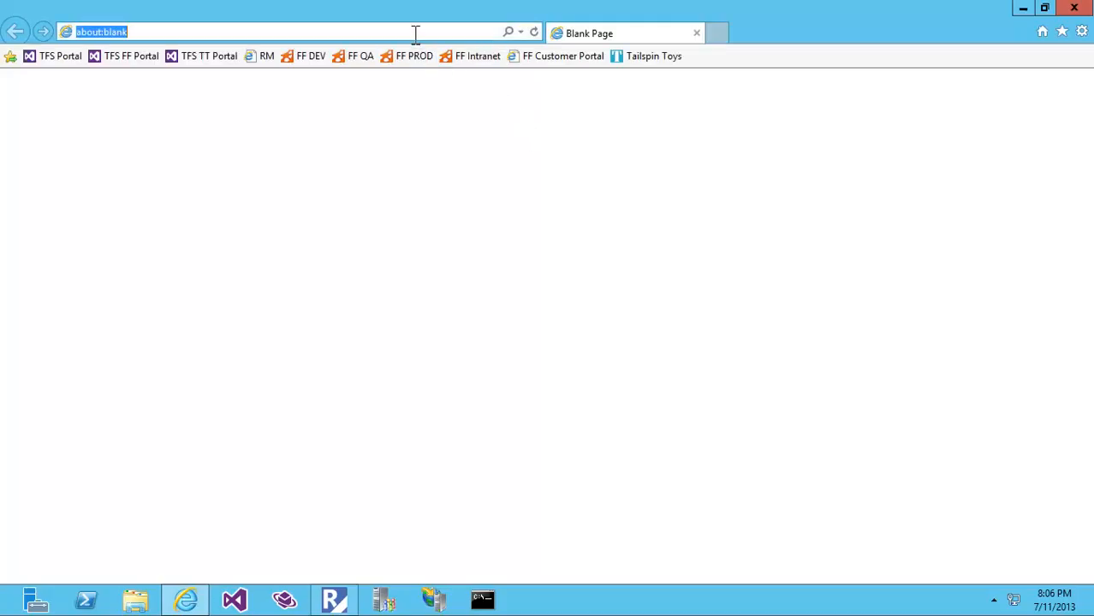
pyautogui.write('http://vsalm:8080/tfs/TailspinToysCollection')
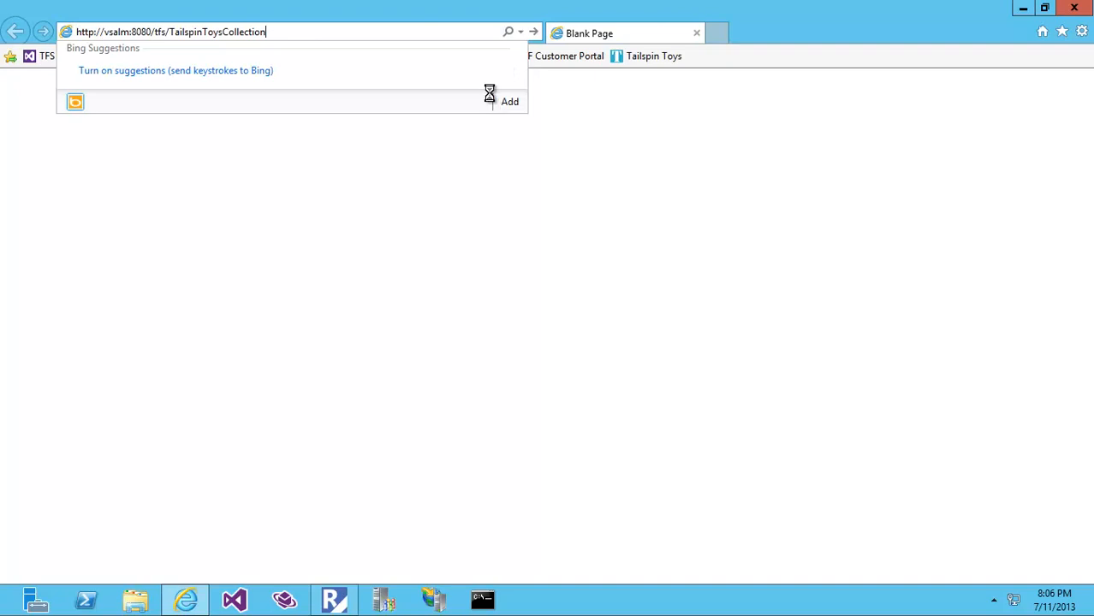